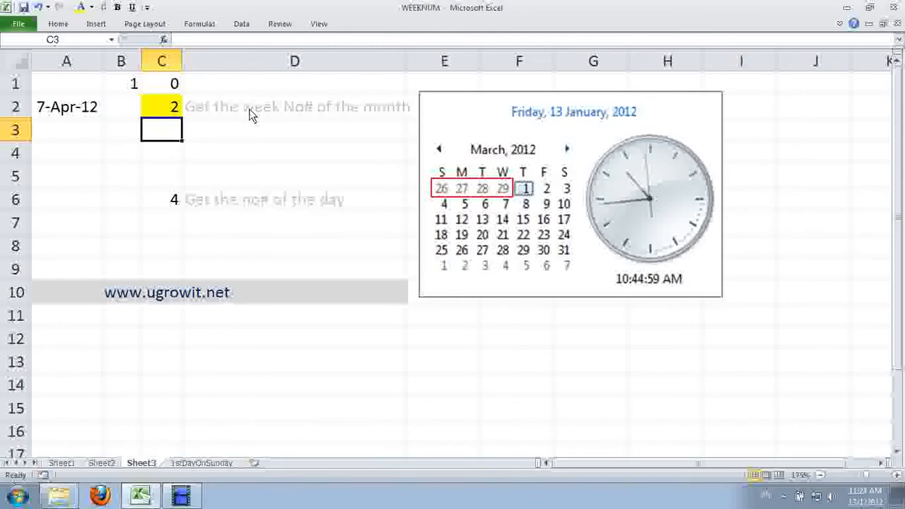
pyautogui.moveTo(276, 116)
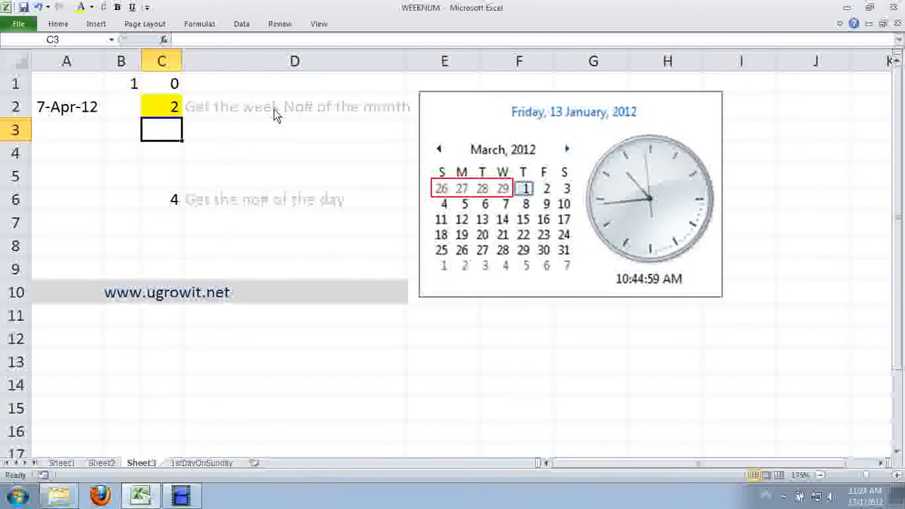
pyautogui.moveTo(159, 114)
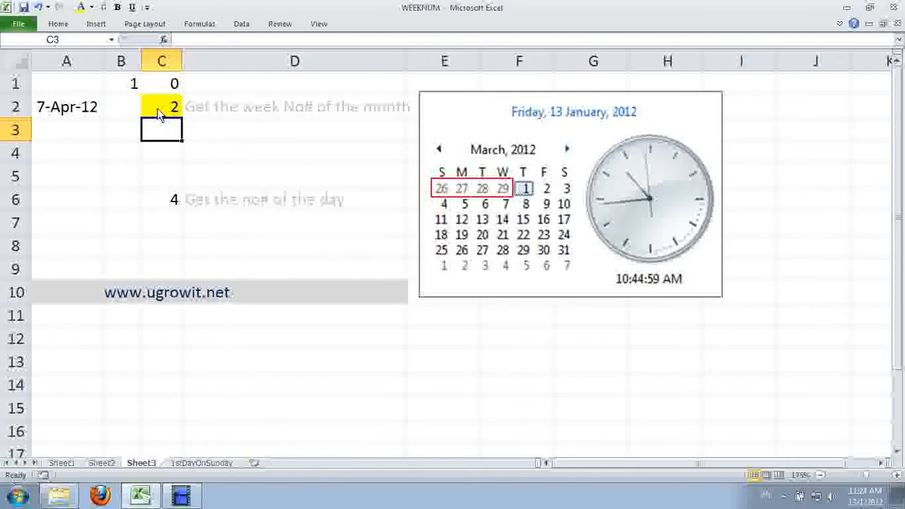
# Inspect the date in A2, description in D2, week formula in C2 and weekday formula in B1.
pyautogui.click(67, 108)
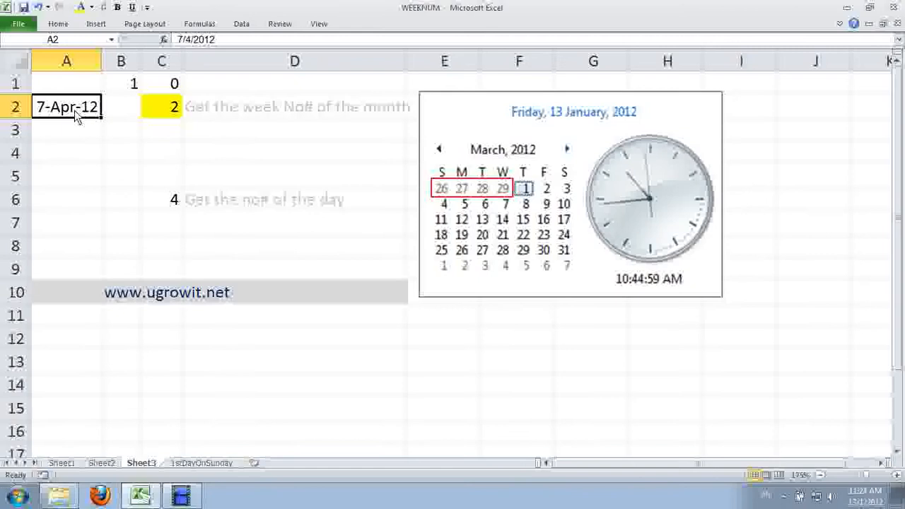
pyautogui.moveTo(229, 234)
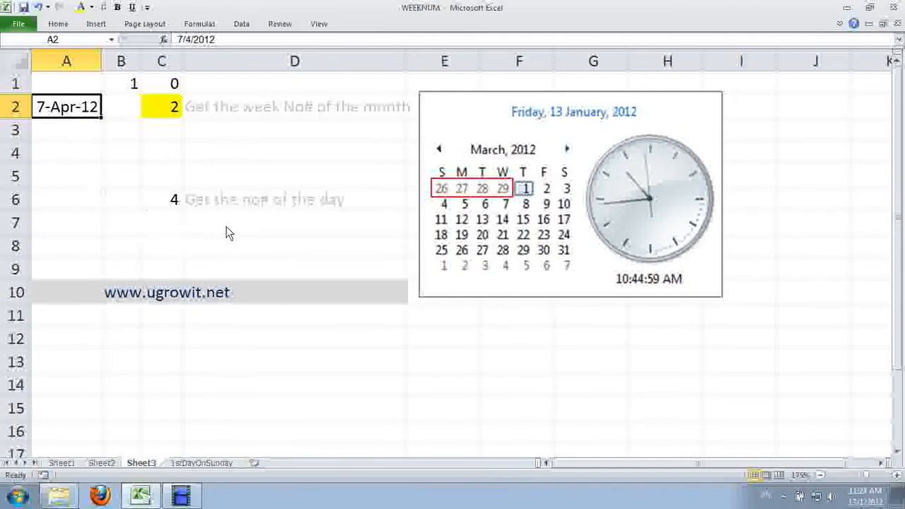
pyautogui.moveTo(539, 209)
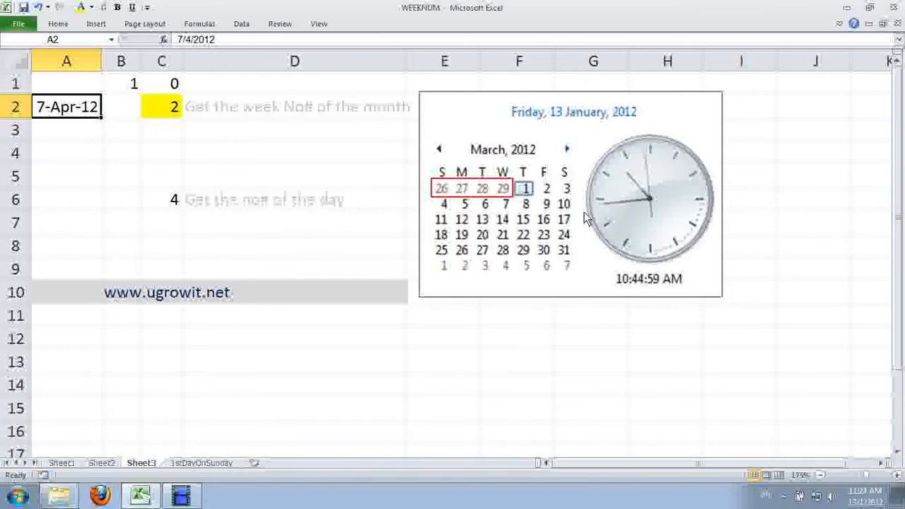
pyautogui.moveTo(580, 192)
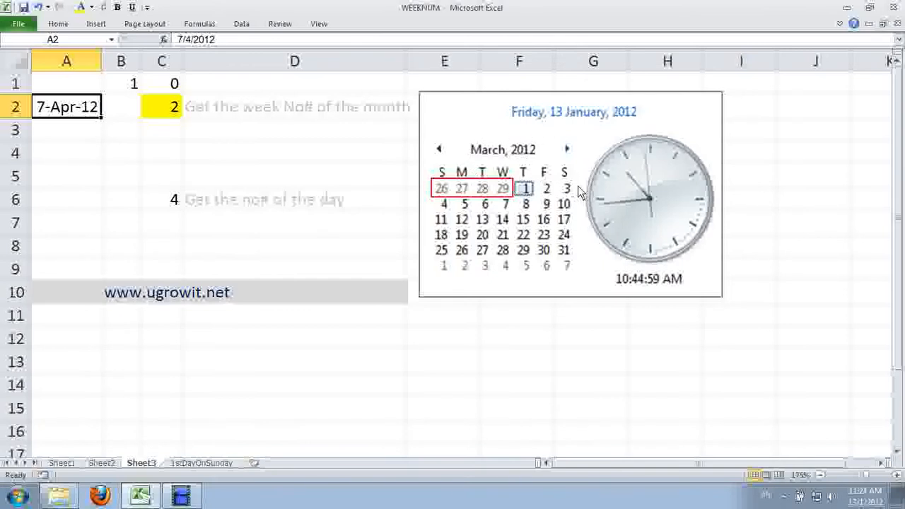
pyautogui.moveTo(578, 219)
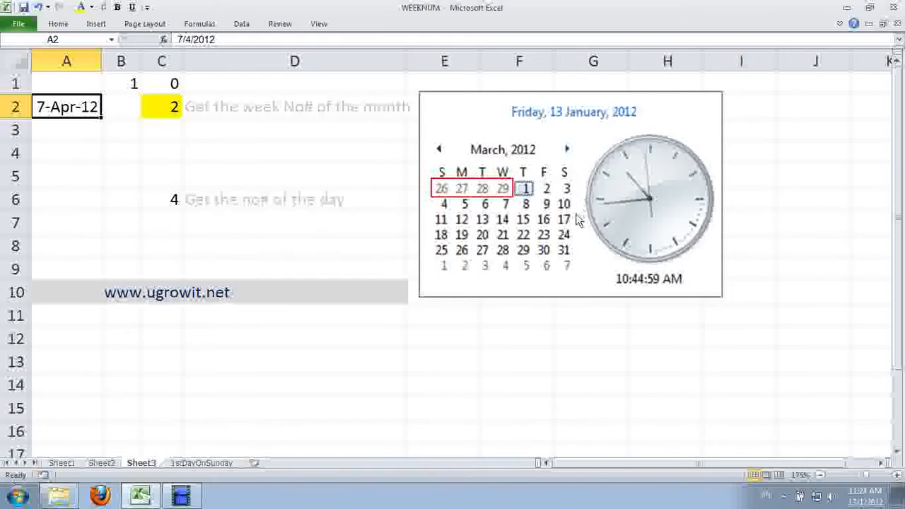
pyautogui.moveTo(572, 197)
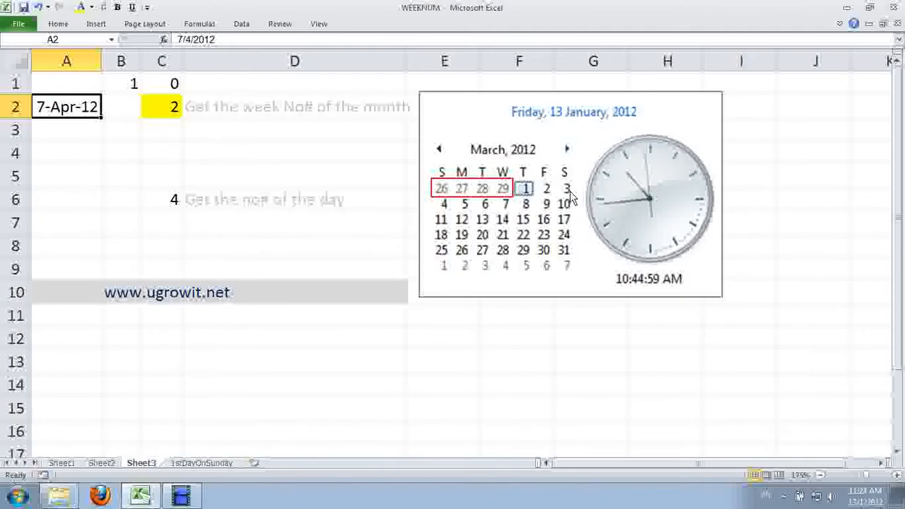
pyautogui.moveTo(580, 215)
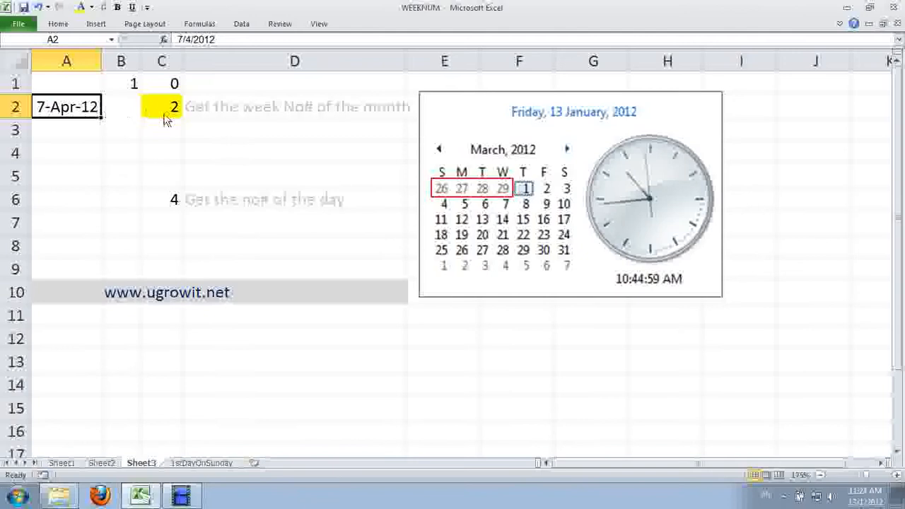
pyautogui.click(161, 108)
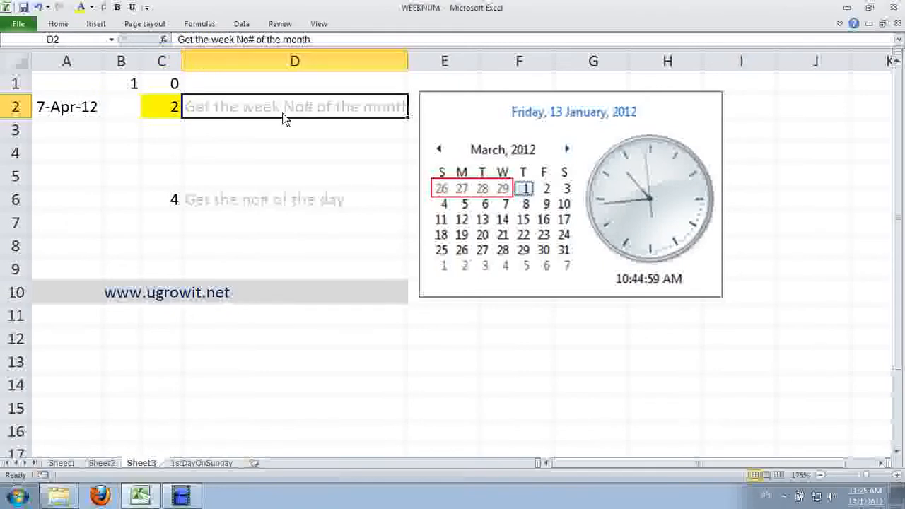
pyautogui.click(161, 107)
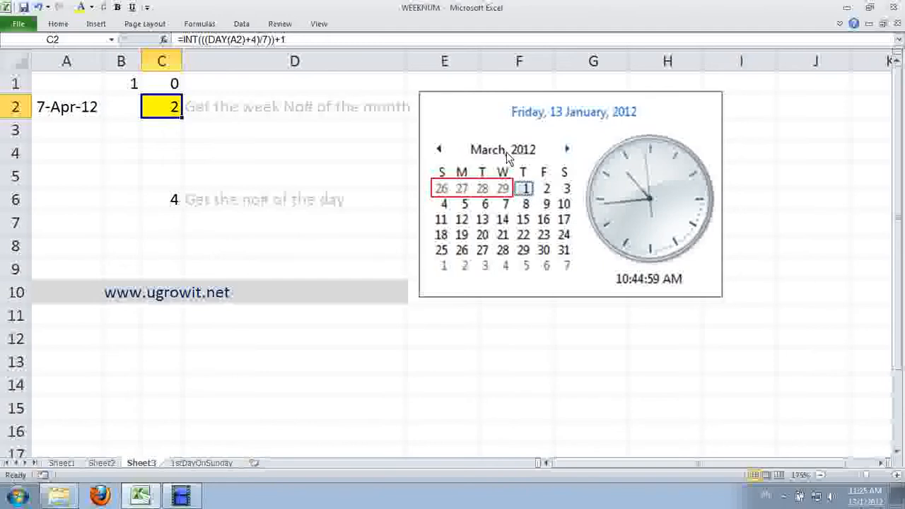
pyautogui.moveTo(527, 181)
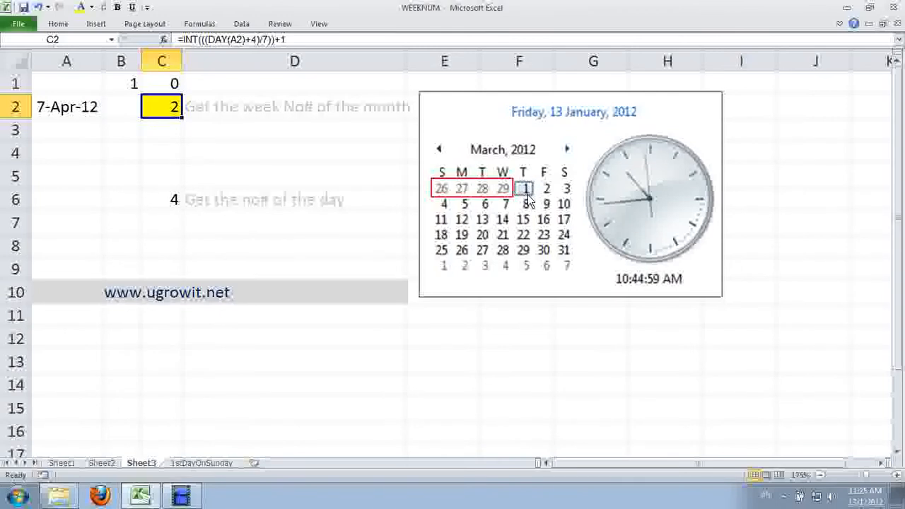
pyautogui.click(122, 84)
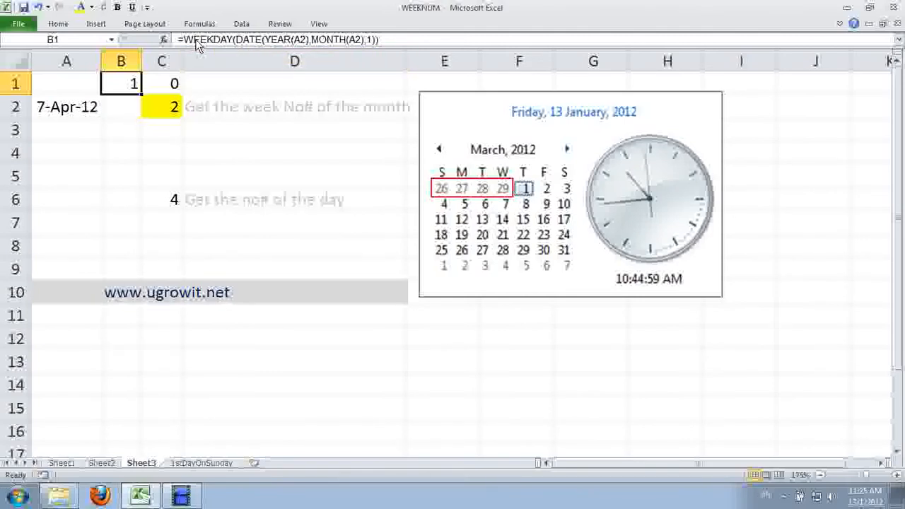
pyautogui.moveTo(374, 43)
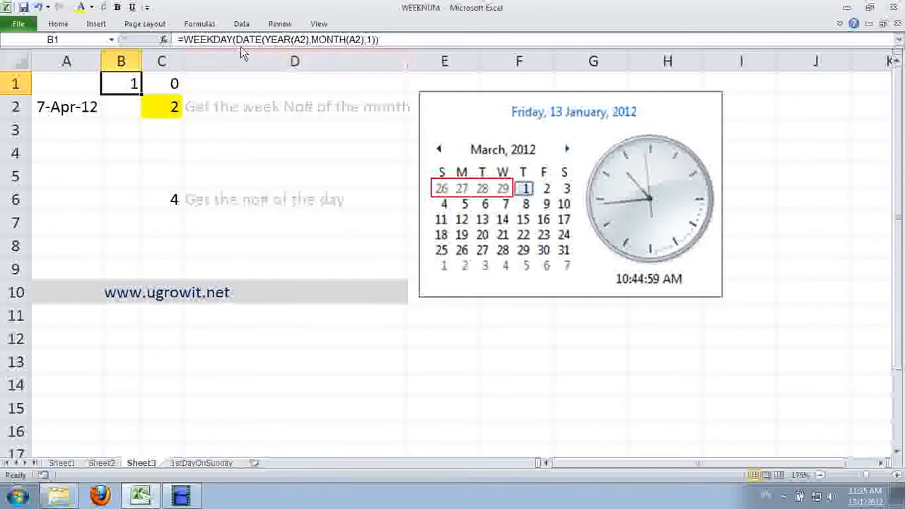
pyautogui.moveTo(339, 48)
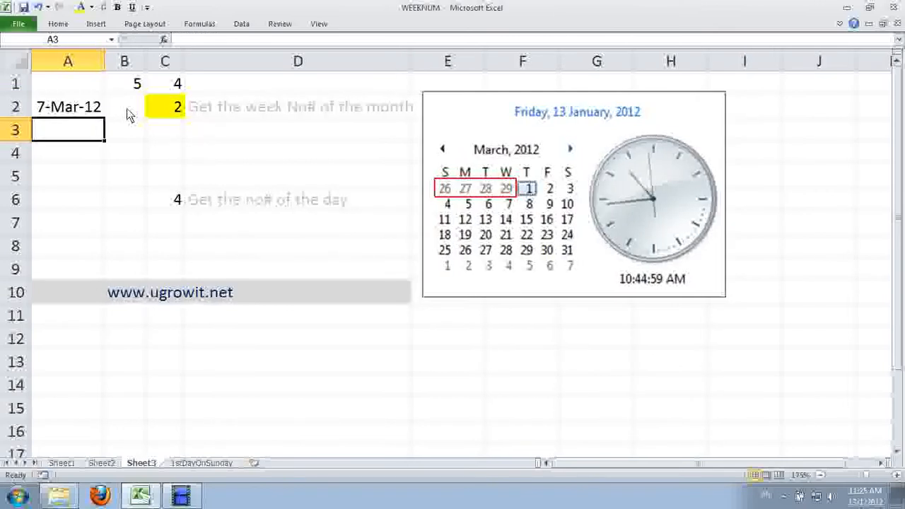
# Review the =B1-1 helper in C1 and the INT((DAY(A2)+4)/7)+1 week formula in C2.
pyautogui.click(125, 82)
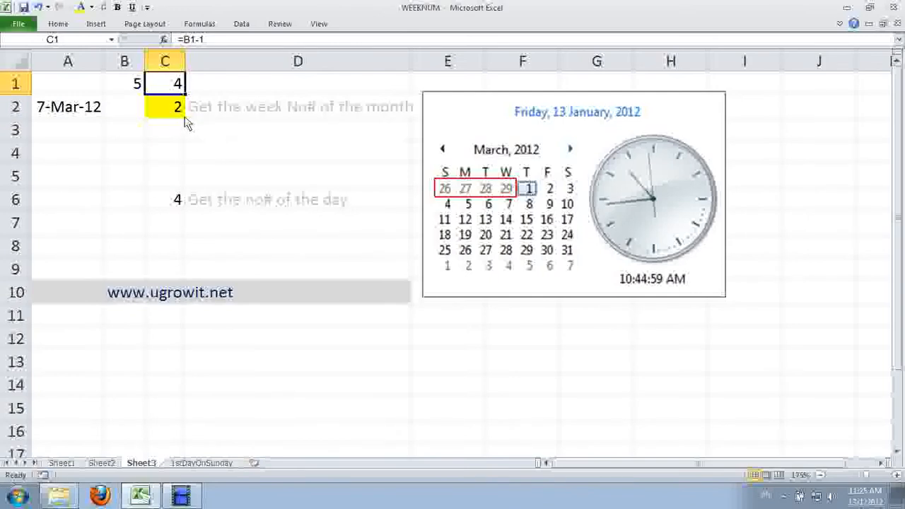
pyautogui.moveTo(450, 198)
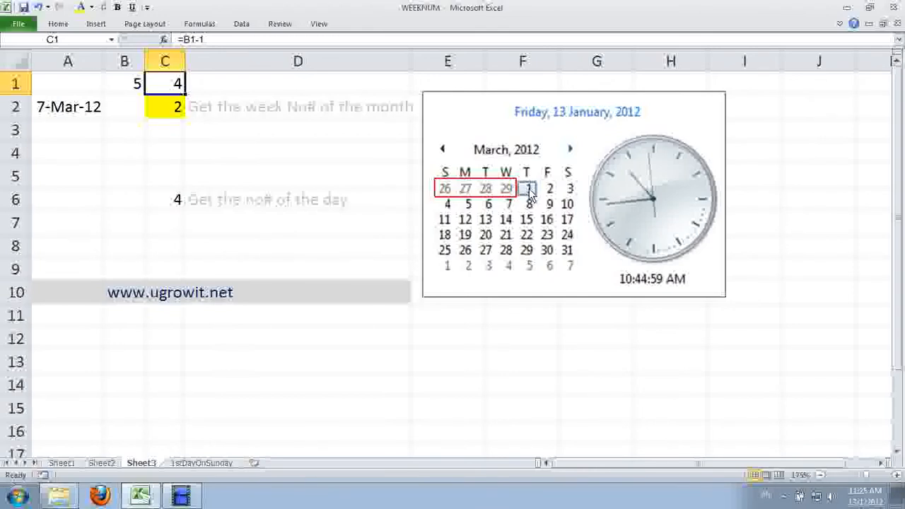
pyautogui.click(164, 106)
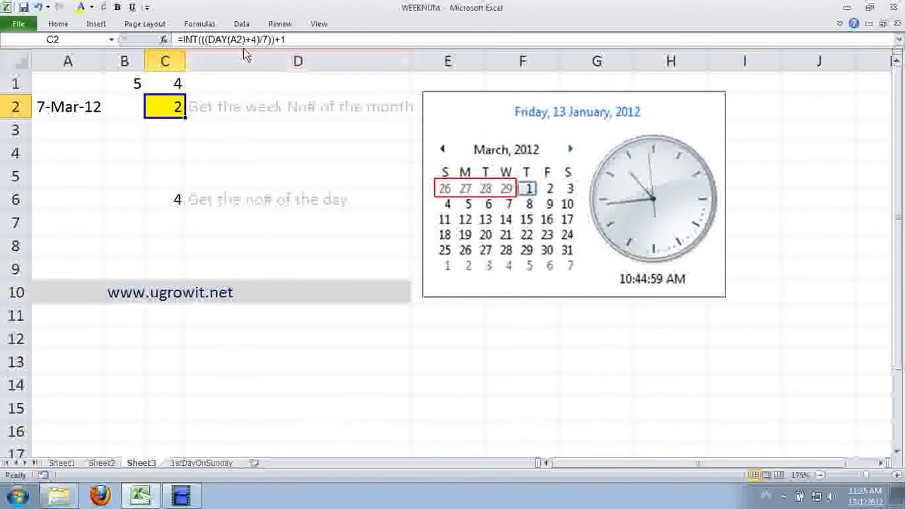
pyautogui.moveTo(552, 198)
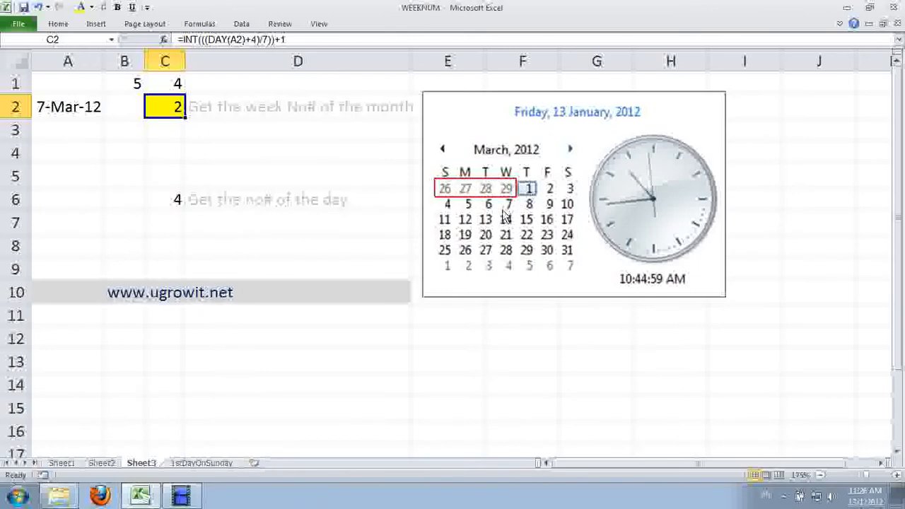
pyautogui.moveTo(154, 116)
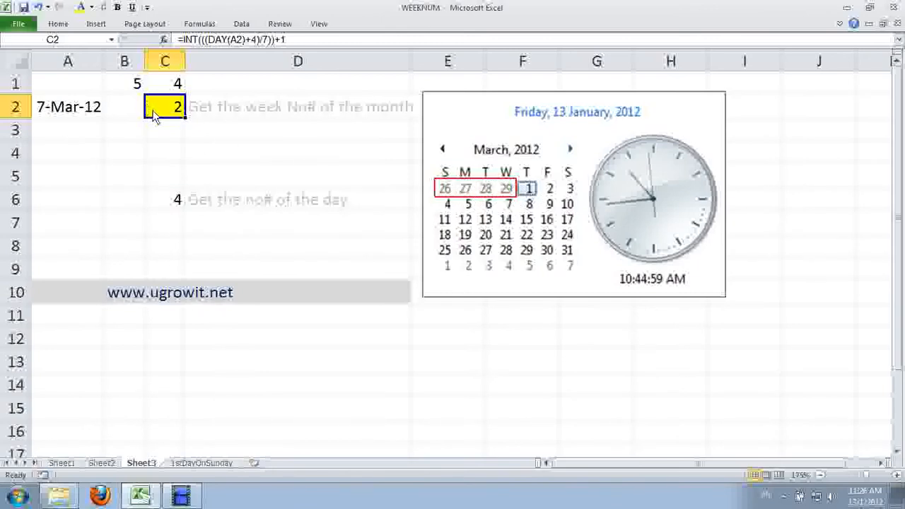
pyautogui.moveTo(266, 39)
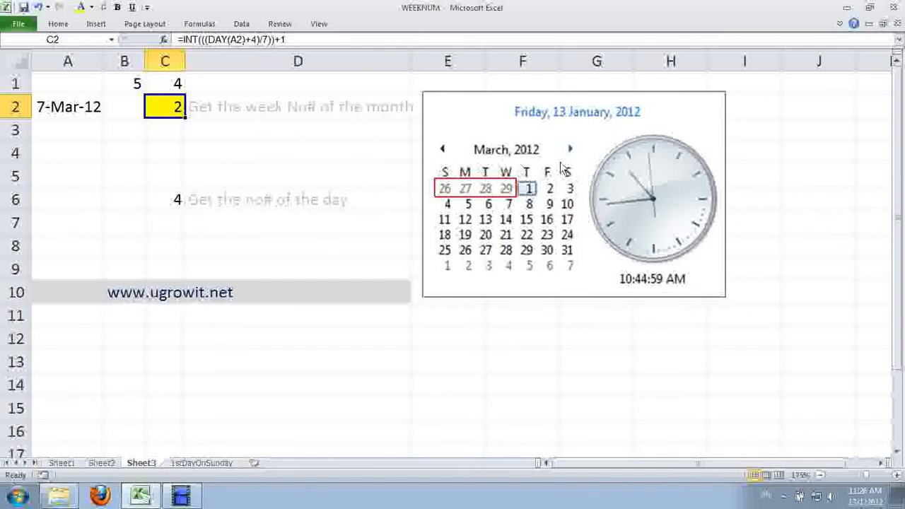
pyautogui.moveTo(186, 210)
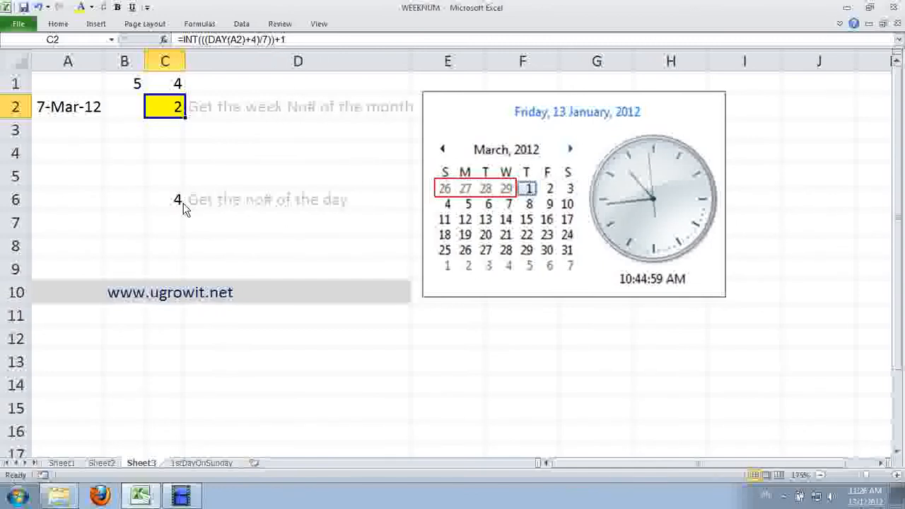
pyautogui.moveTo(172, 144)
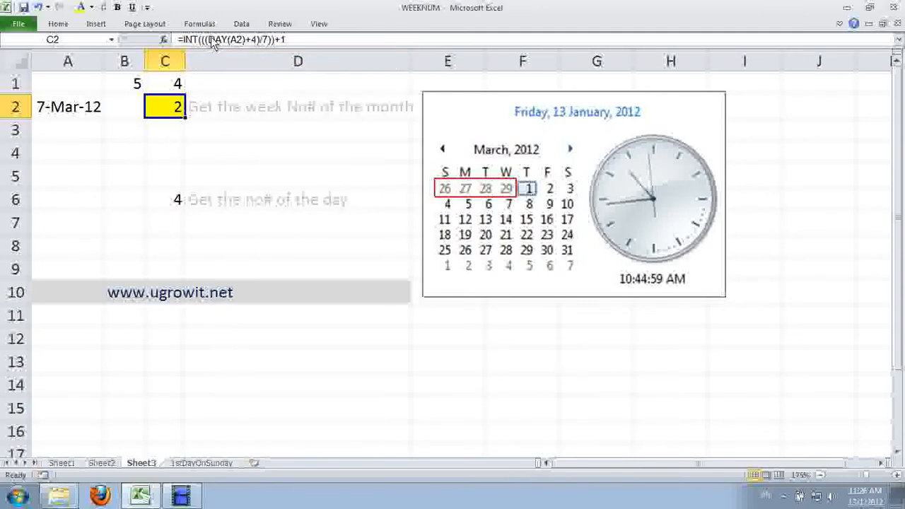
pyautogui.moveTo(212, 43)
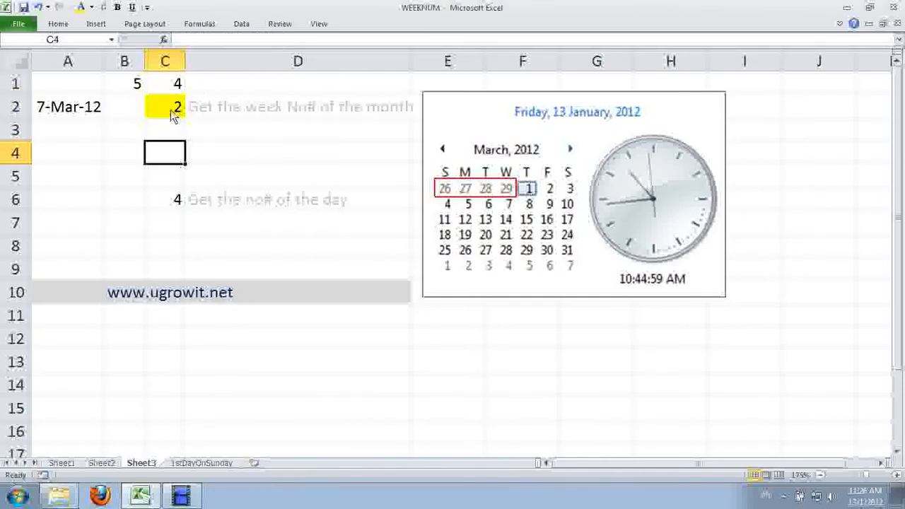
pyautogui.click(164, 106)
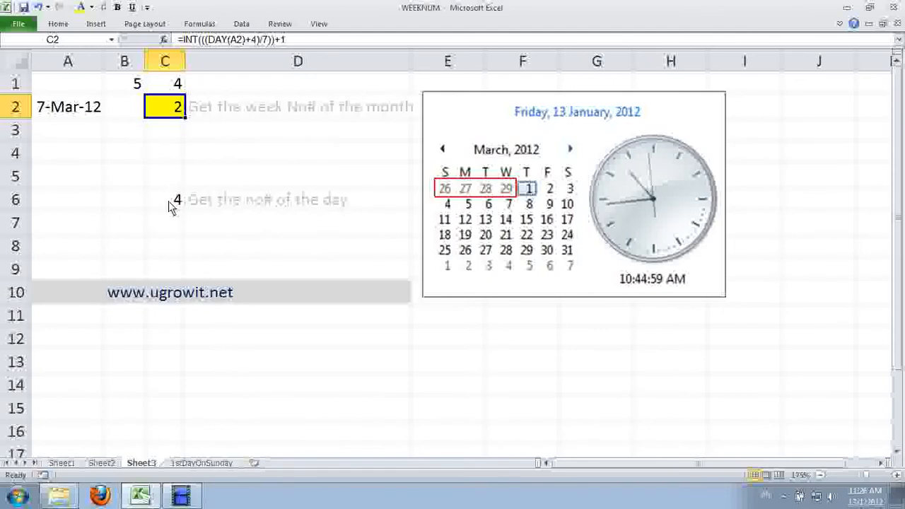
pyautogui.click(164, 198)
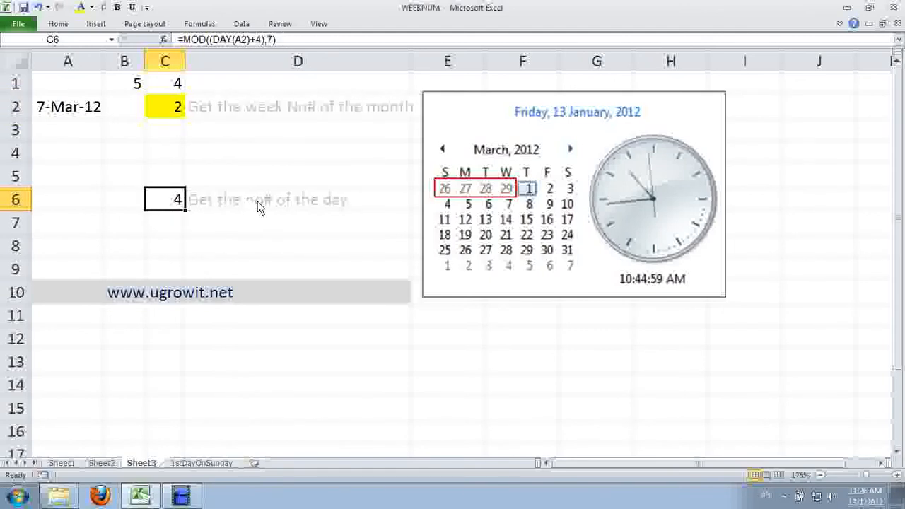
pyautogui.moveTo(184, 206)
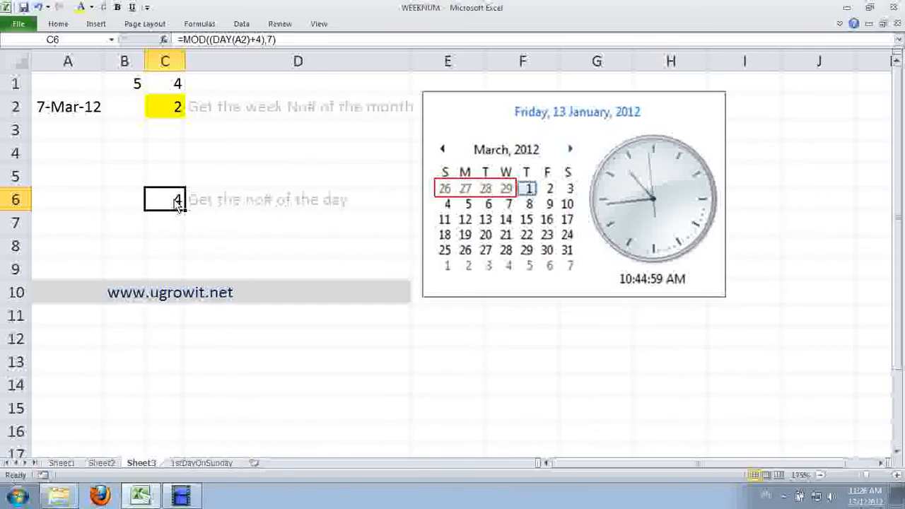
pyautogui.moveTo(170, 175)
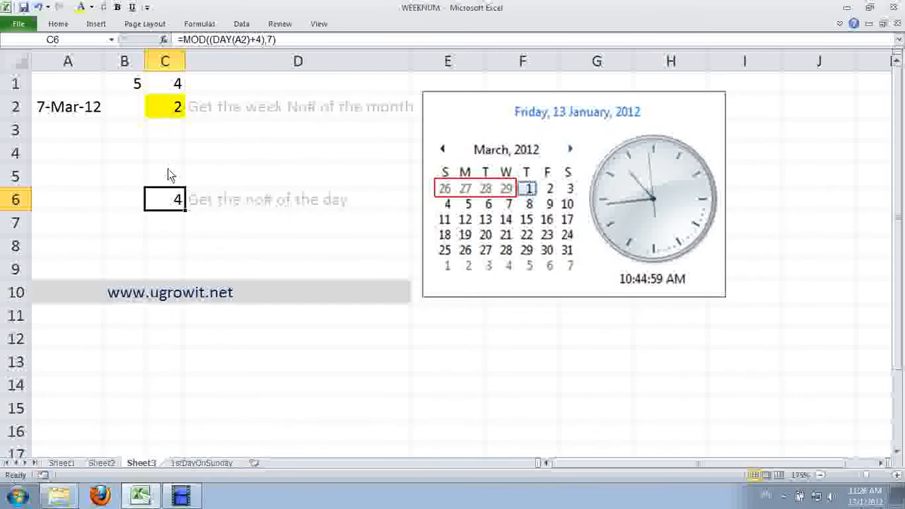
pyautogui.click(164, 107)
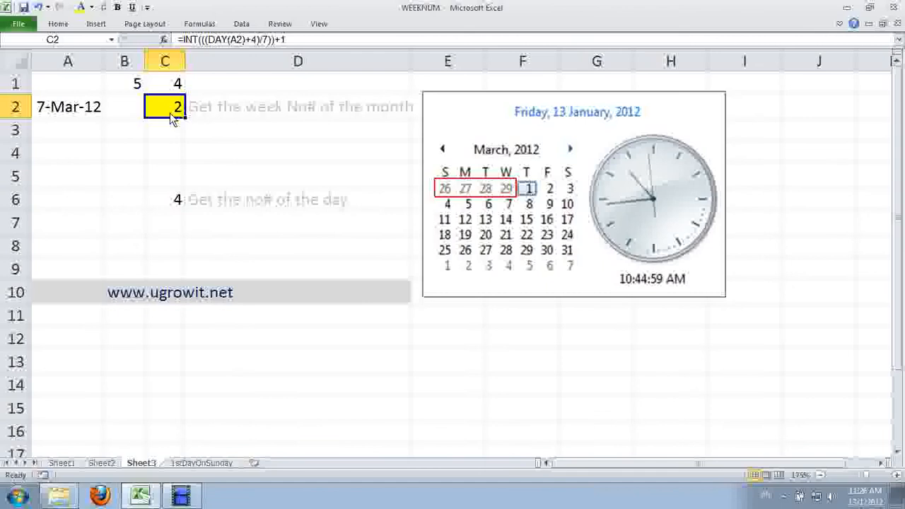
pyautogui.moveTo(545, 195)
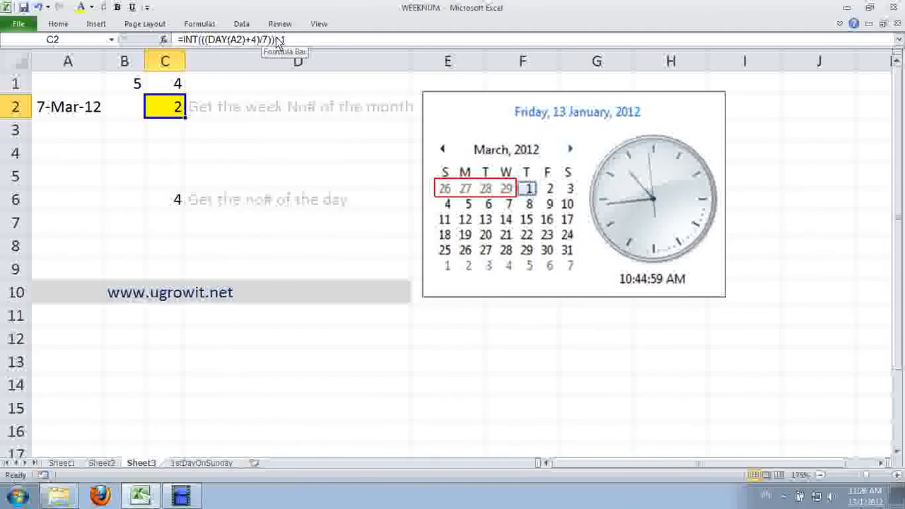
pyautogui.write('+1')
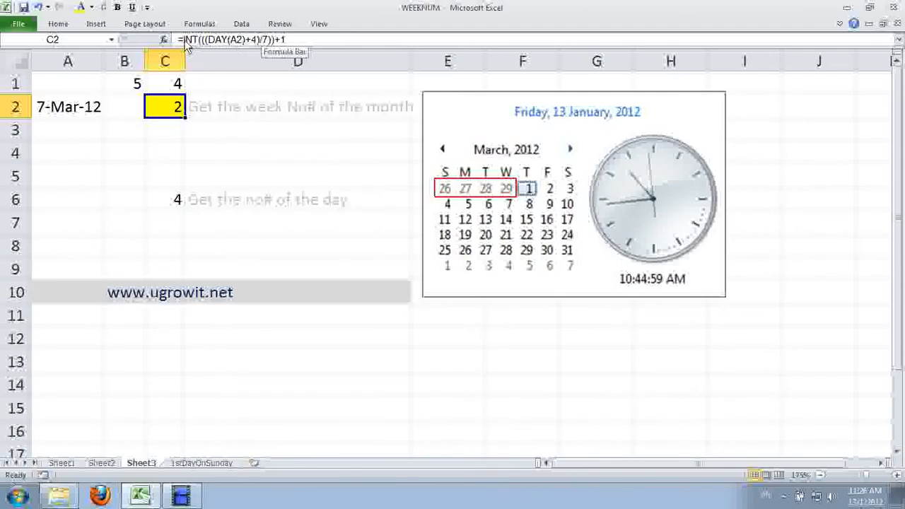
pyautogui.moveTo(292, 46)
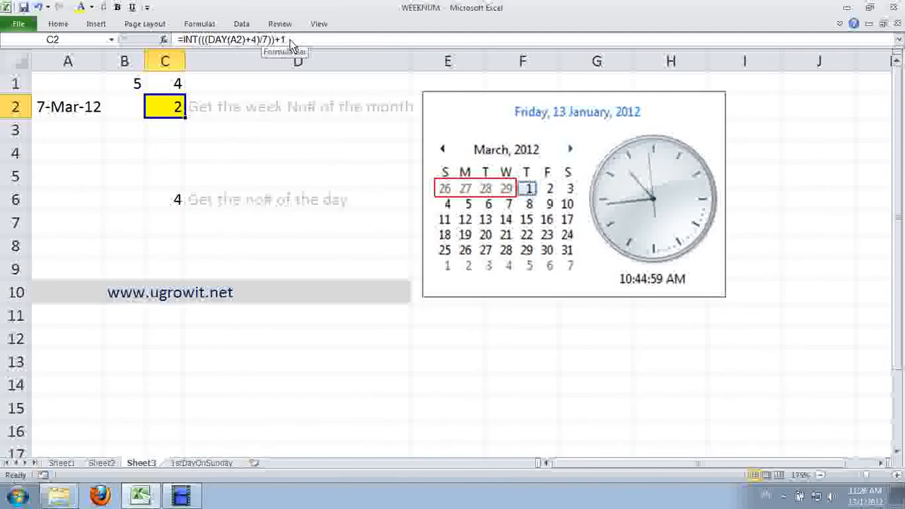
pyautogui.moveTo(164, 113)
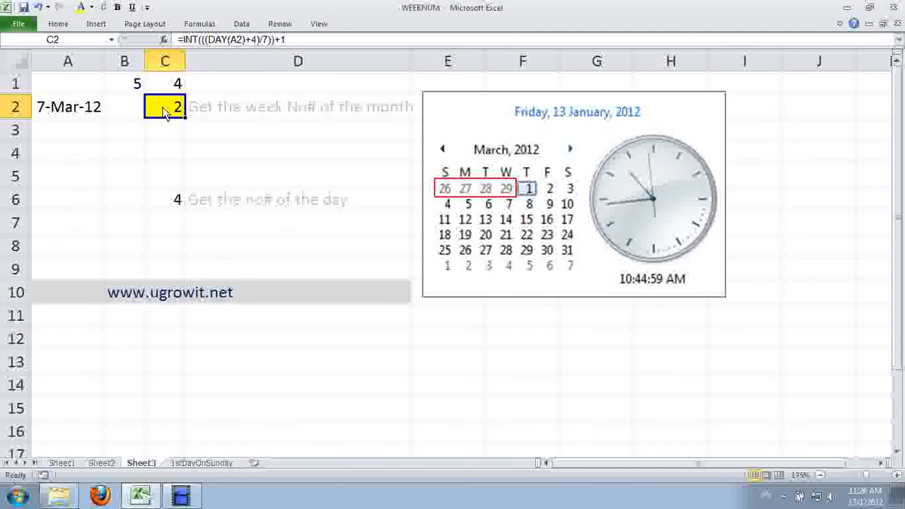
pyautogui.moveTo(177, 120)
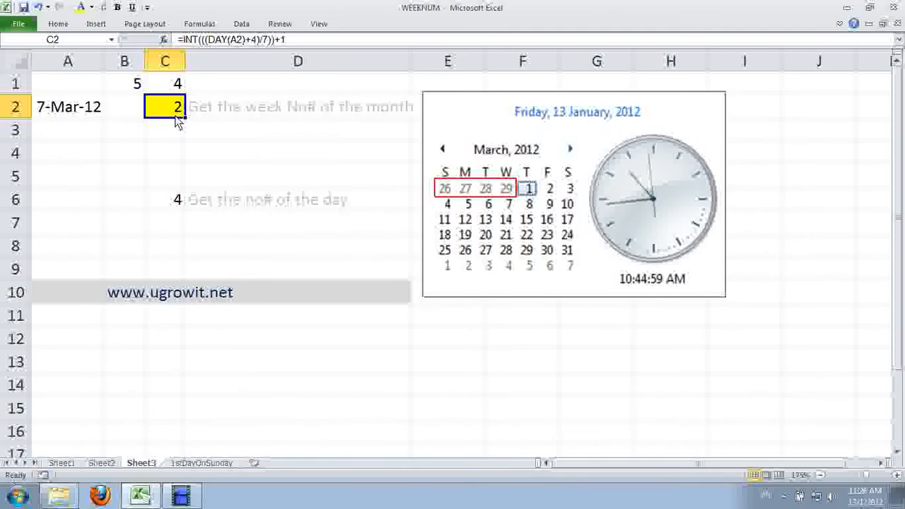
pyautogui.click(67, 107)
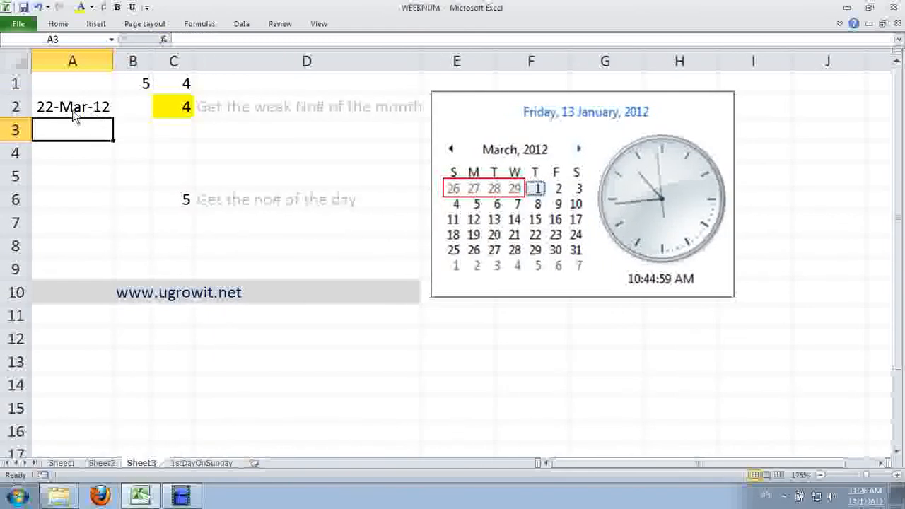
# Check week numbers for 22-Mar-12, 1-Apr-12 and 7-Apr-12 by changing the date in A2.
pyautogui.click(173, 106)
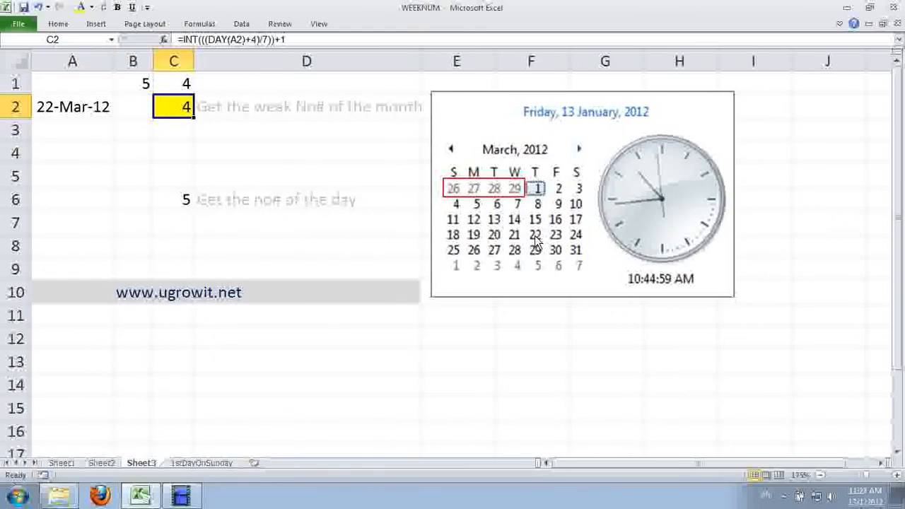
pyautogui.moveTo(577, 246)
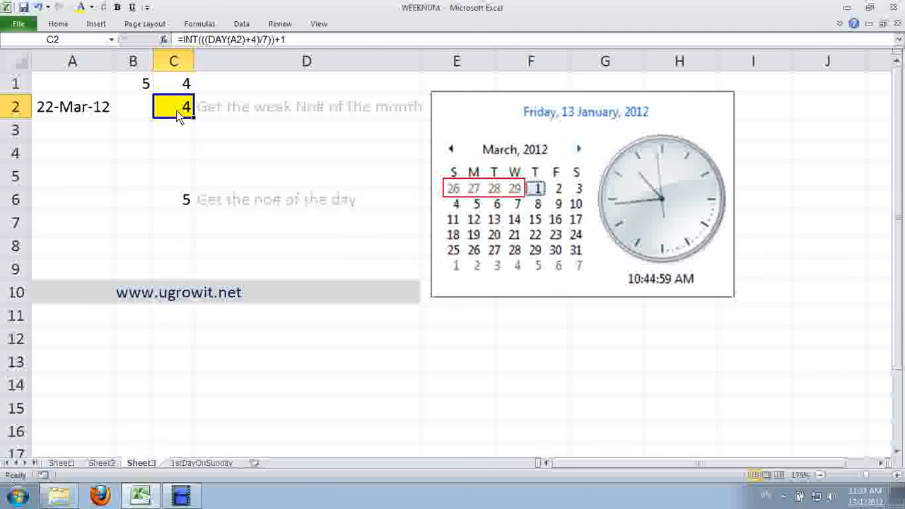
pyautogui.click(72, 106)
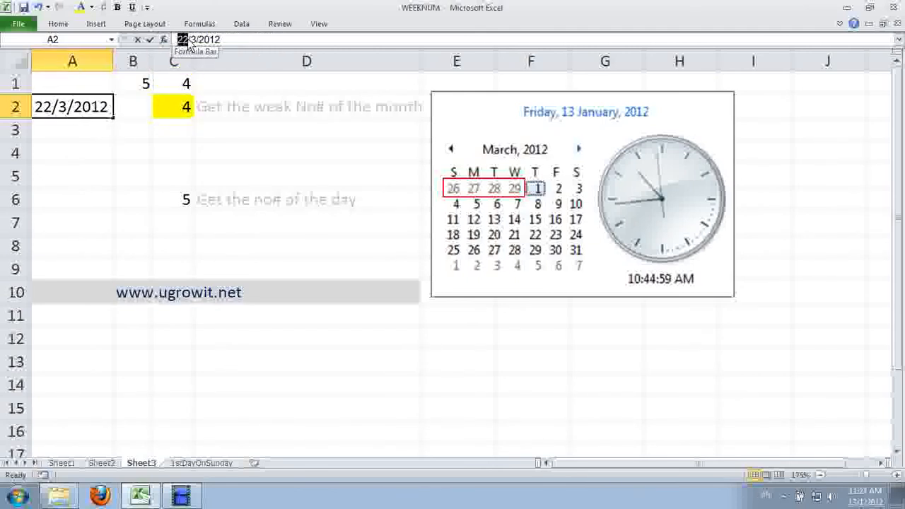
pyautogui.write('1/3/2012')
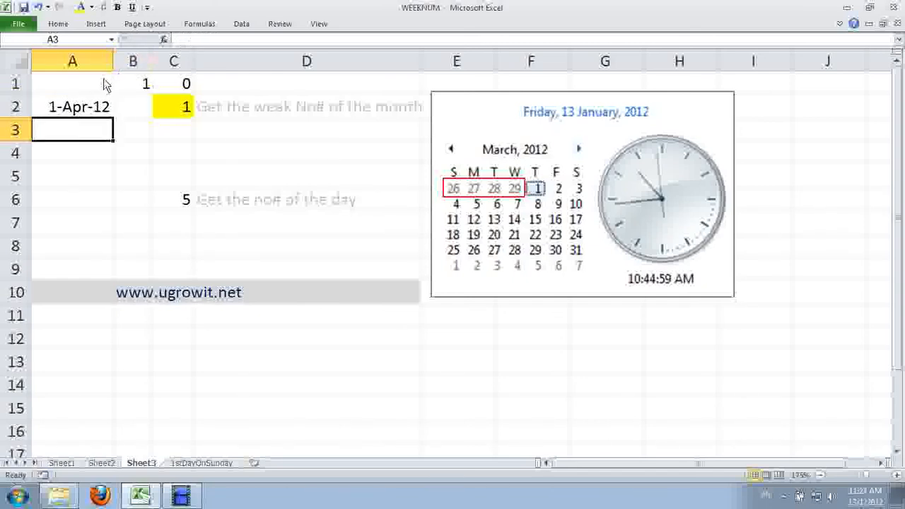
pyautogui.click(72, 106)
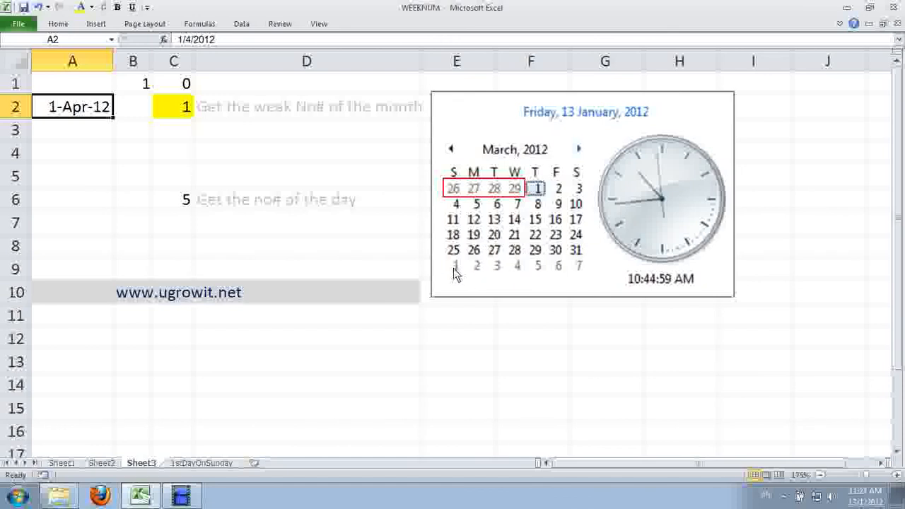
pyautogui.moveTo(591, 276)
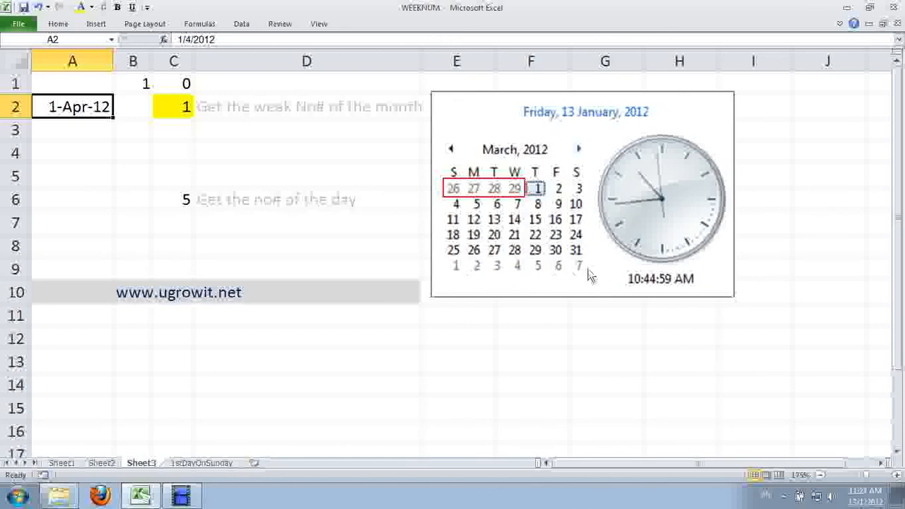
pyautogui.moveTo(58, 113)
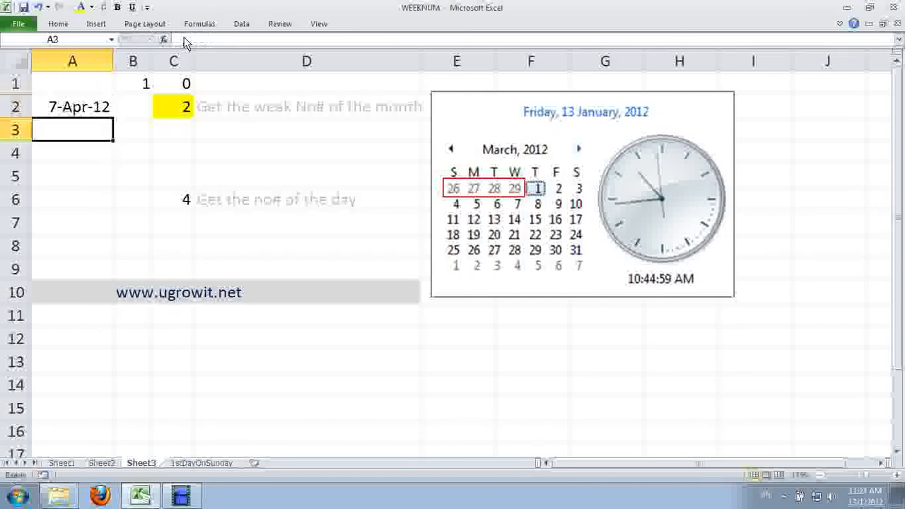
pyautogui.click(172, 106)
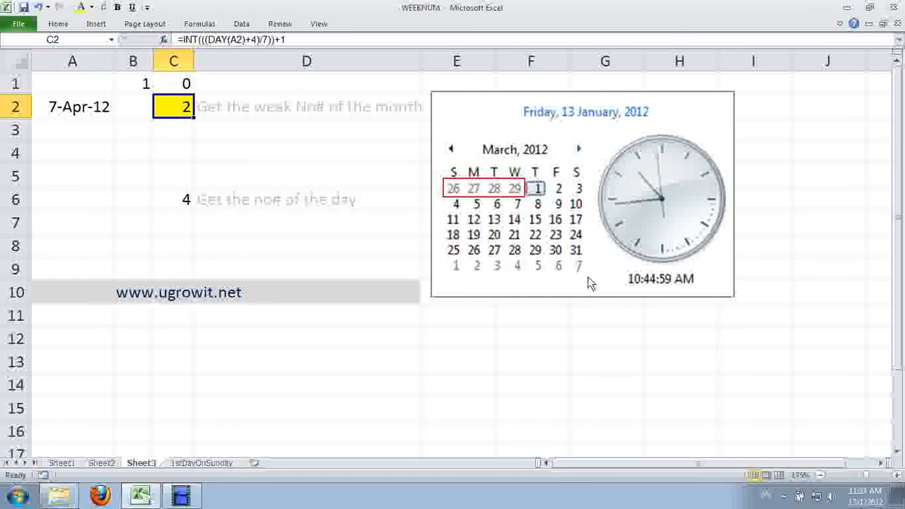
pyautogui.moveTo(579, 263)
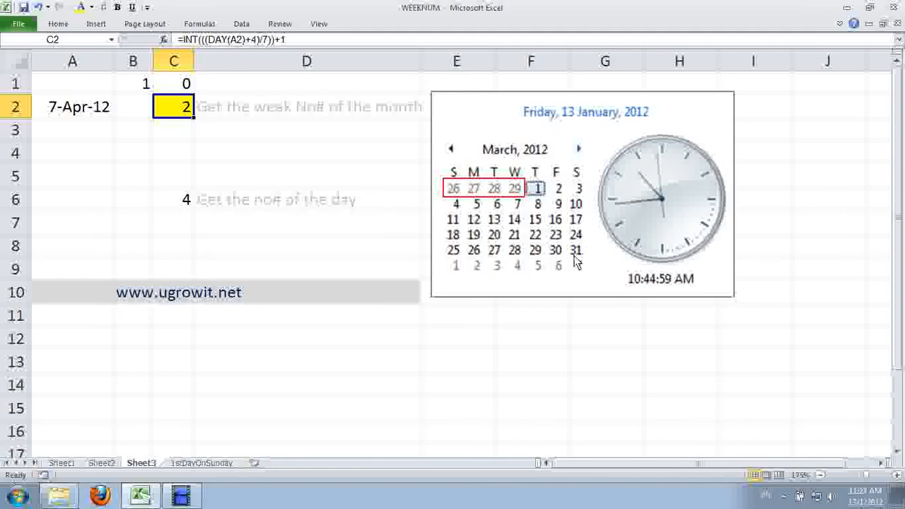
pyautogui.moveTo(594, 266)
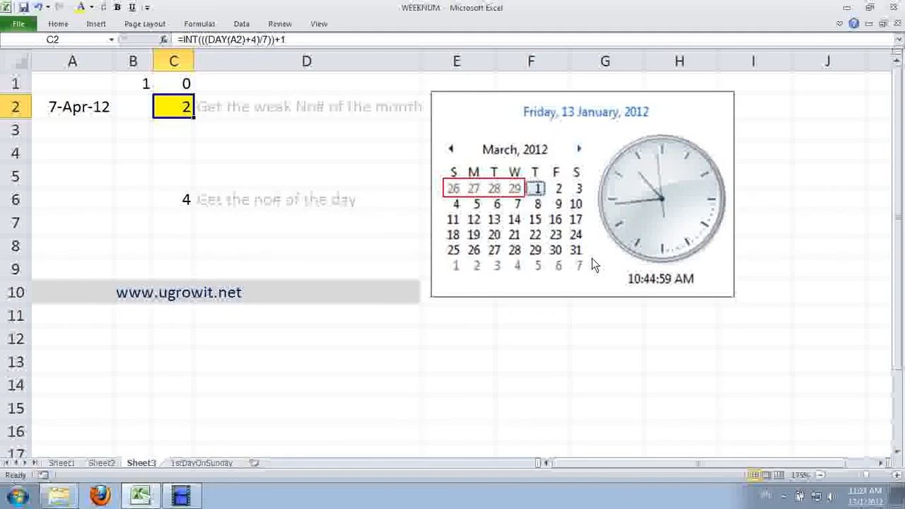
pyautogui.moveTo(593, 274)
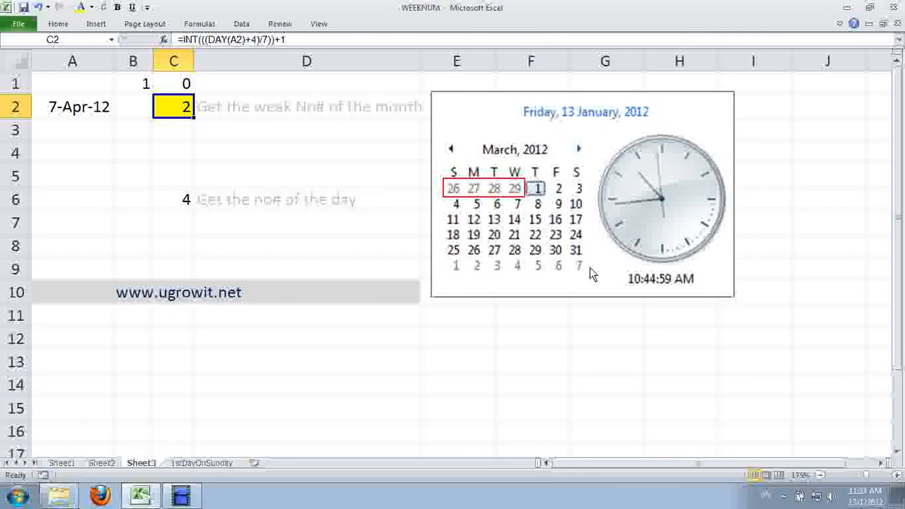
pyautogui.moveTo(398, 257)
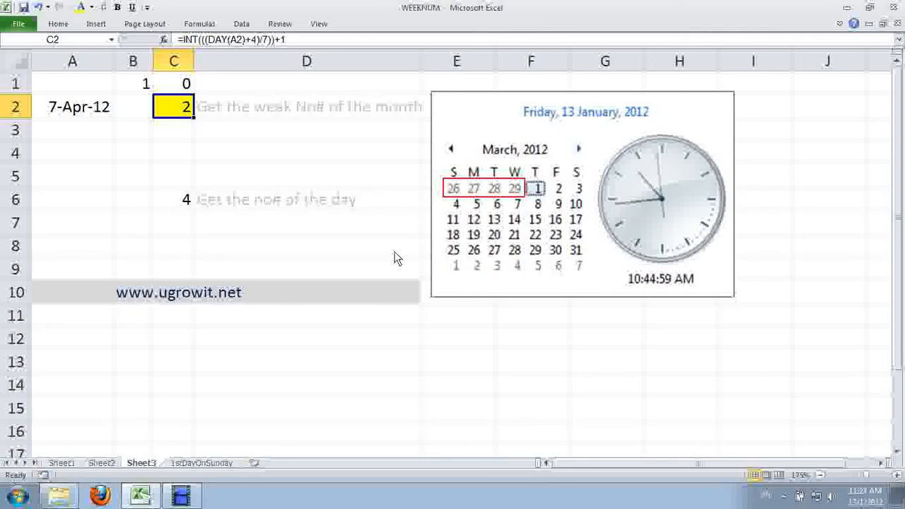